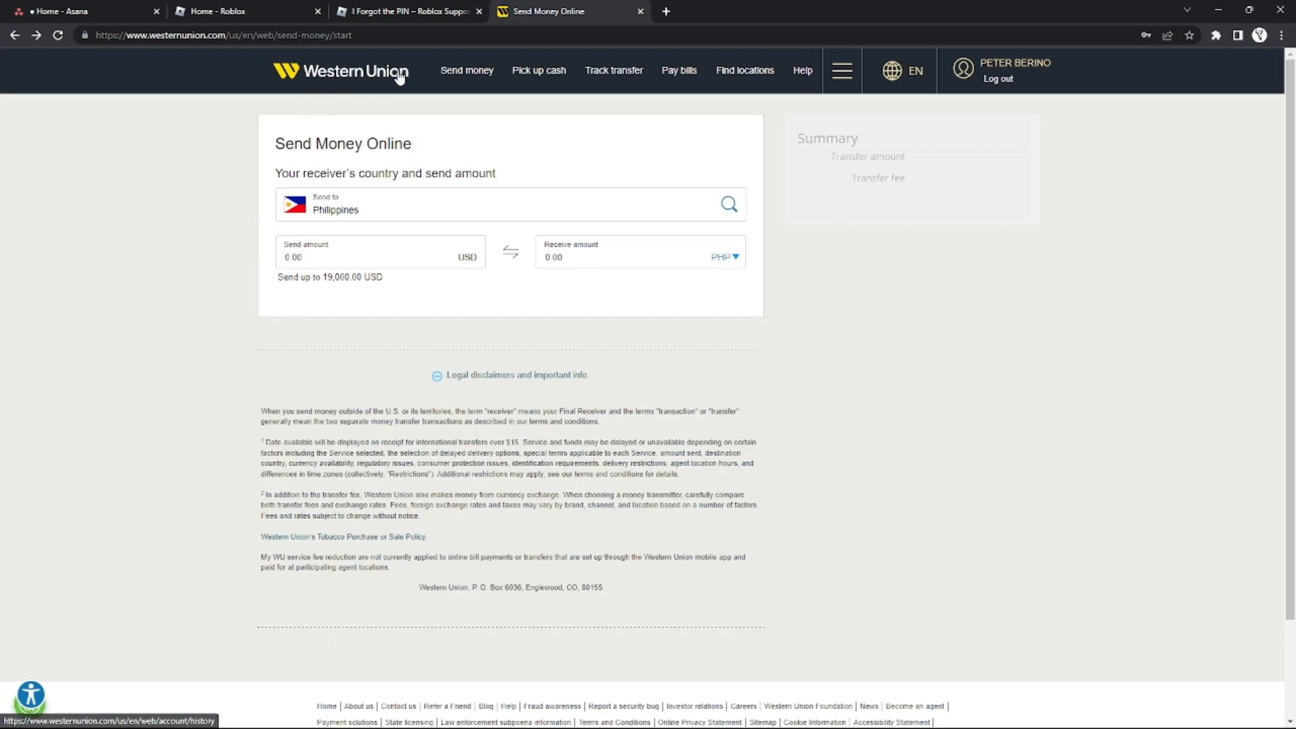
mouse_move(362, 113)
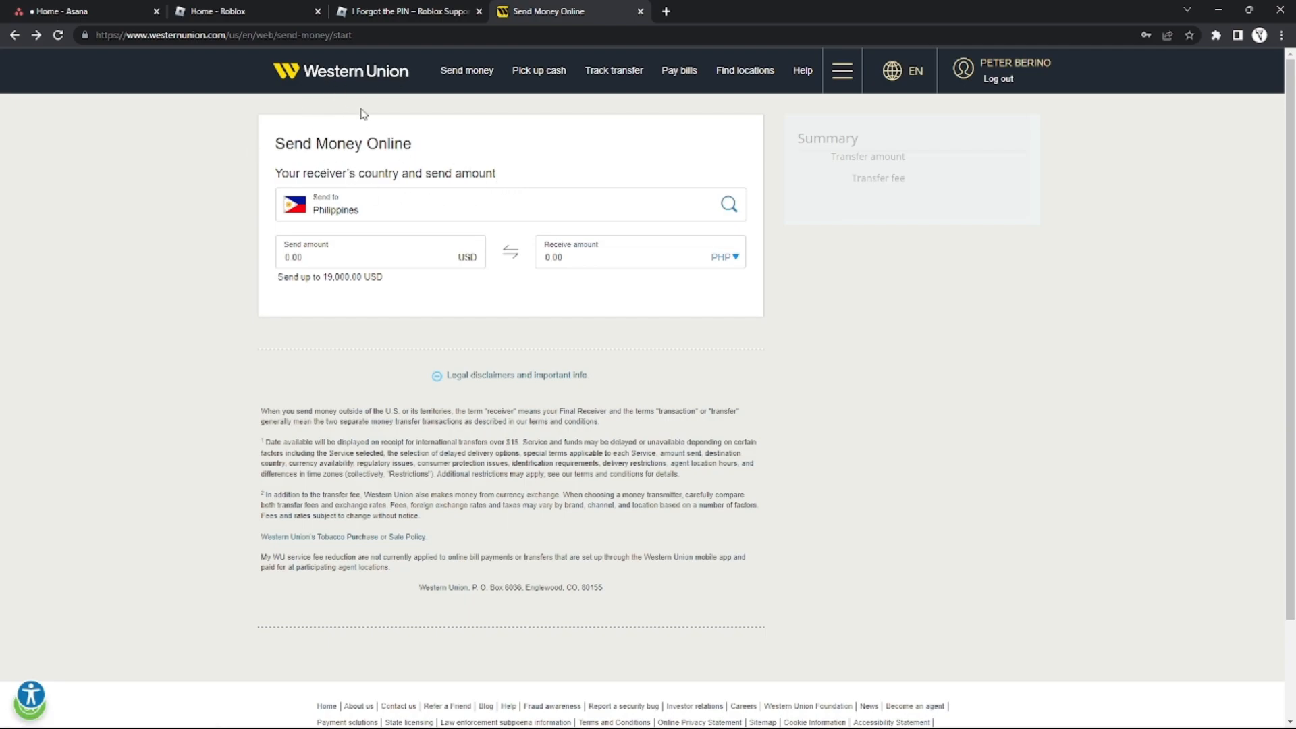
mouse_move(476, 99)
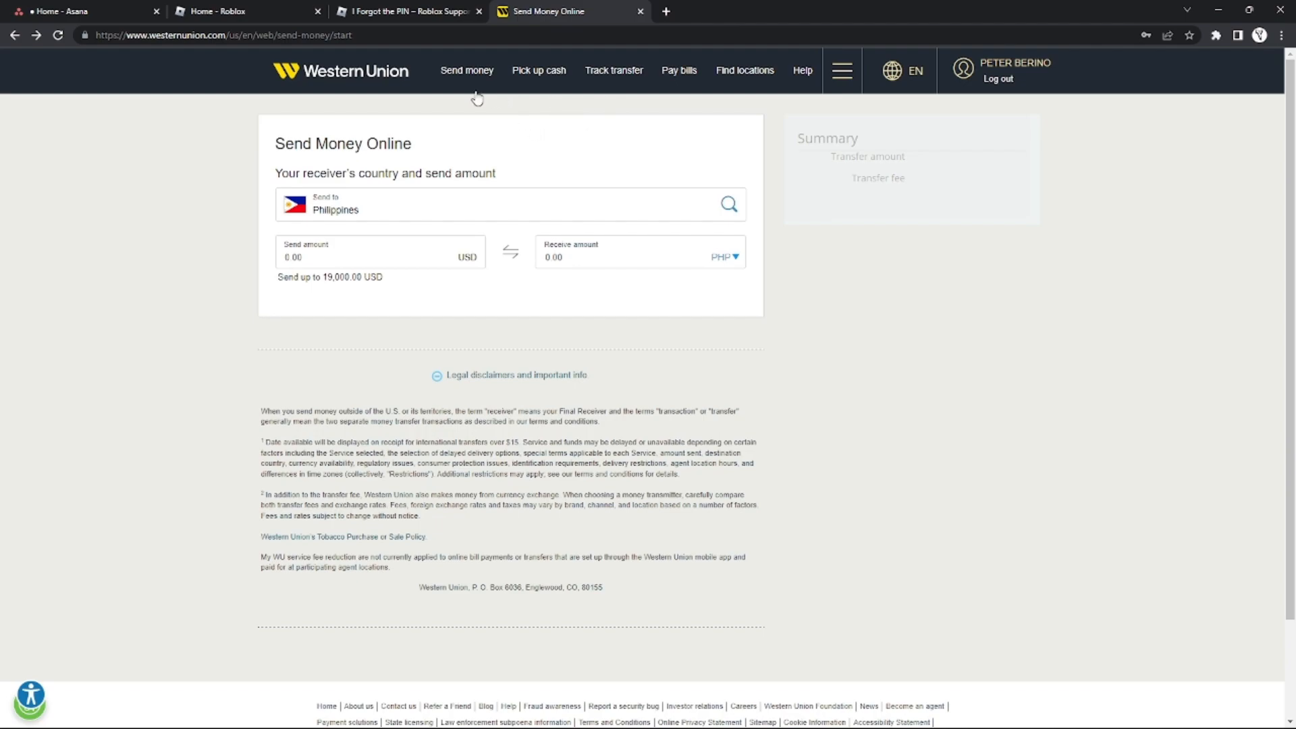
mouse_move(272, 103)
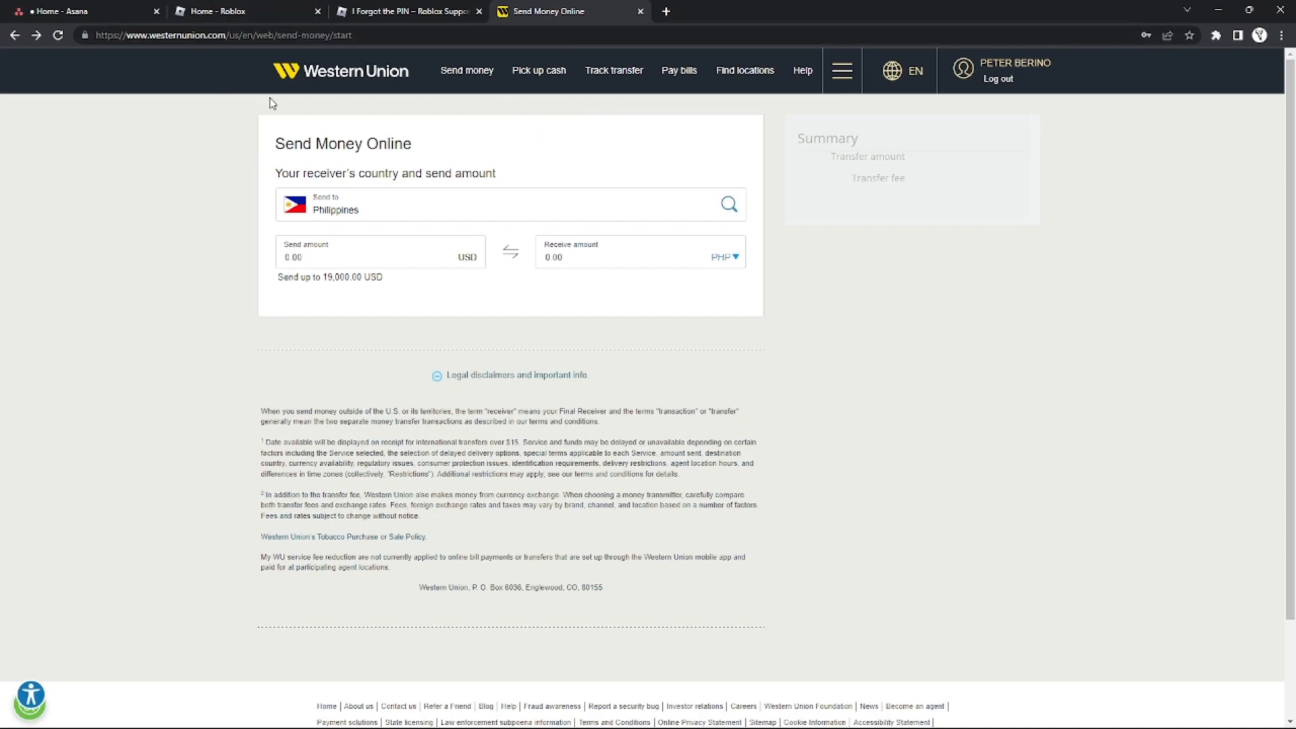
mouse_move(1015, 70)
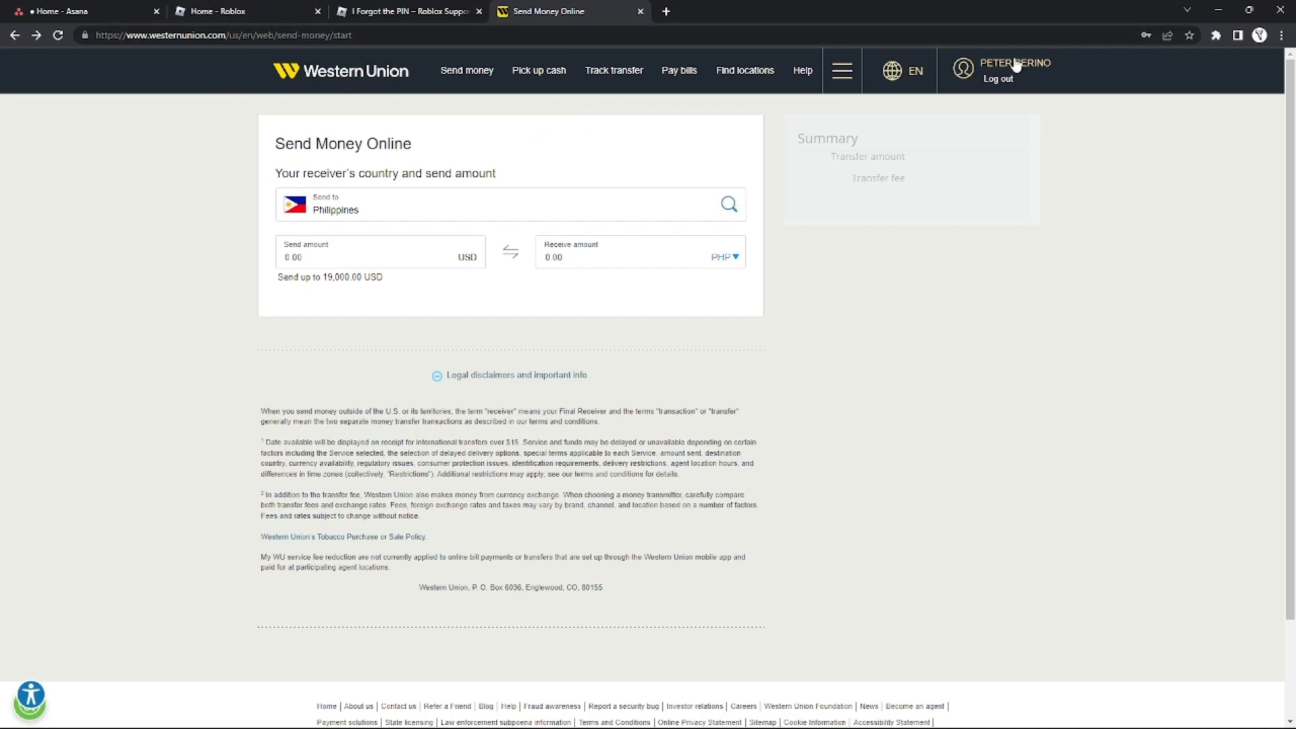
mouse_move(440, 246)
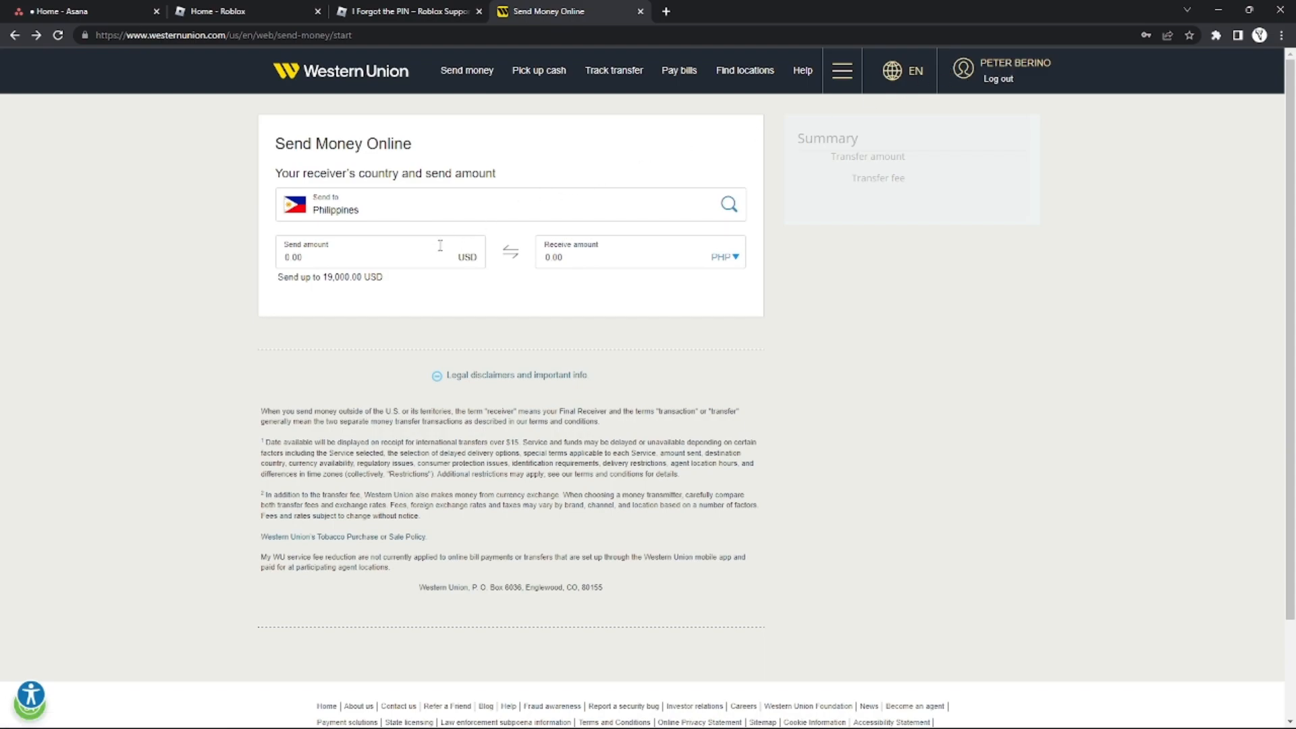
mouse_move(486, 231)
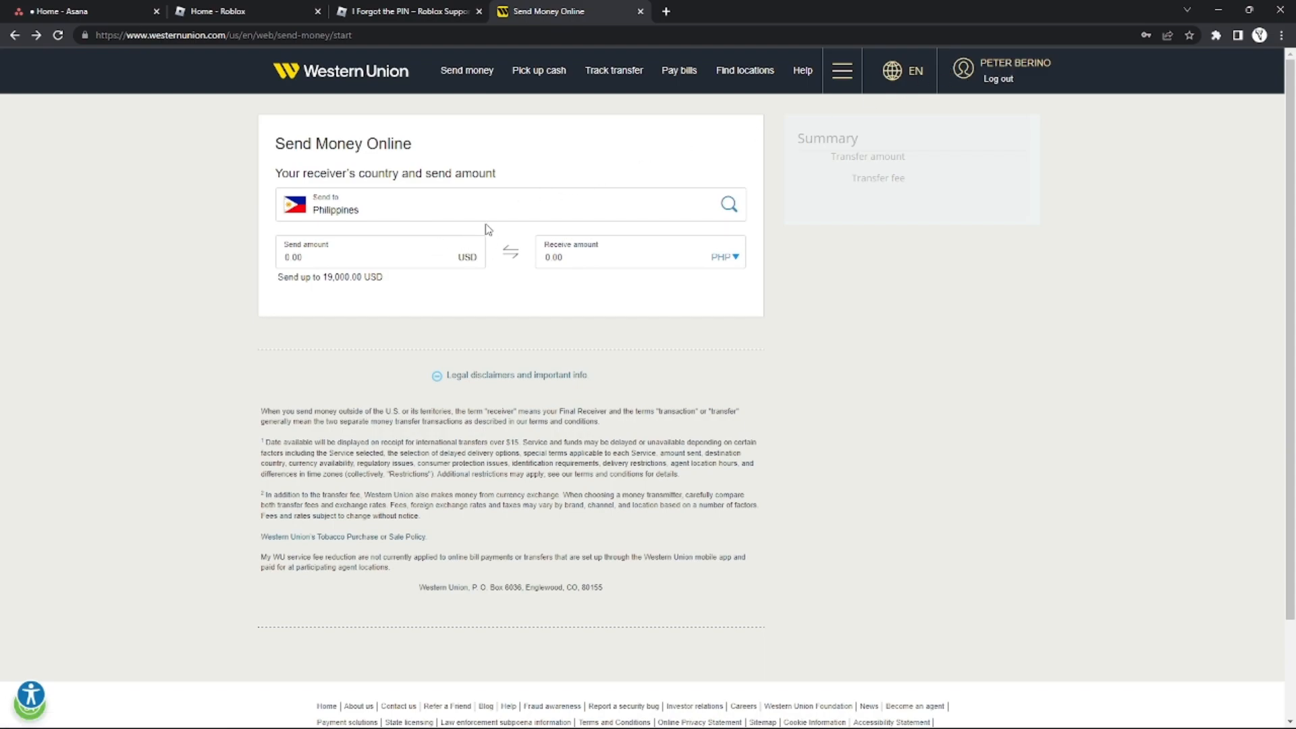
mouse_move(692, 185)
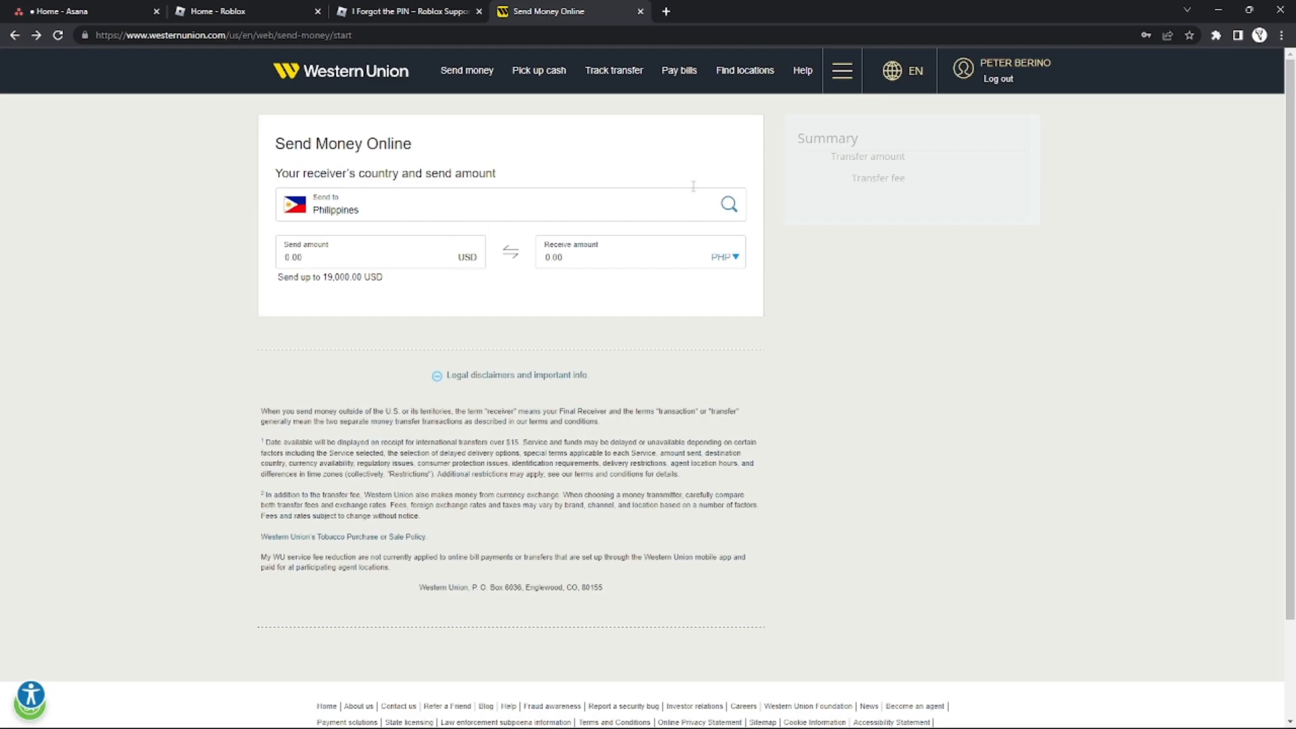
mouse_move(842, 70)
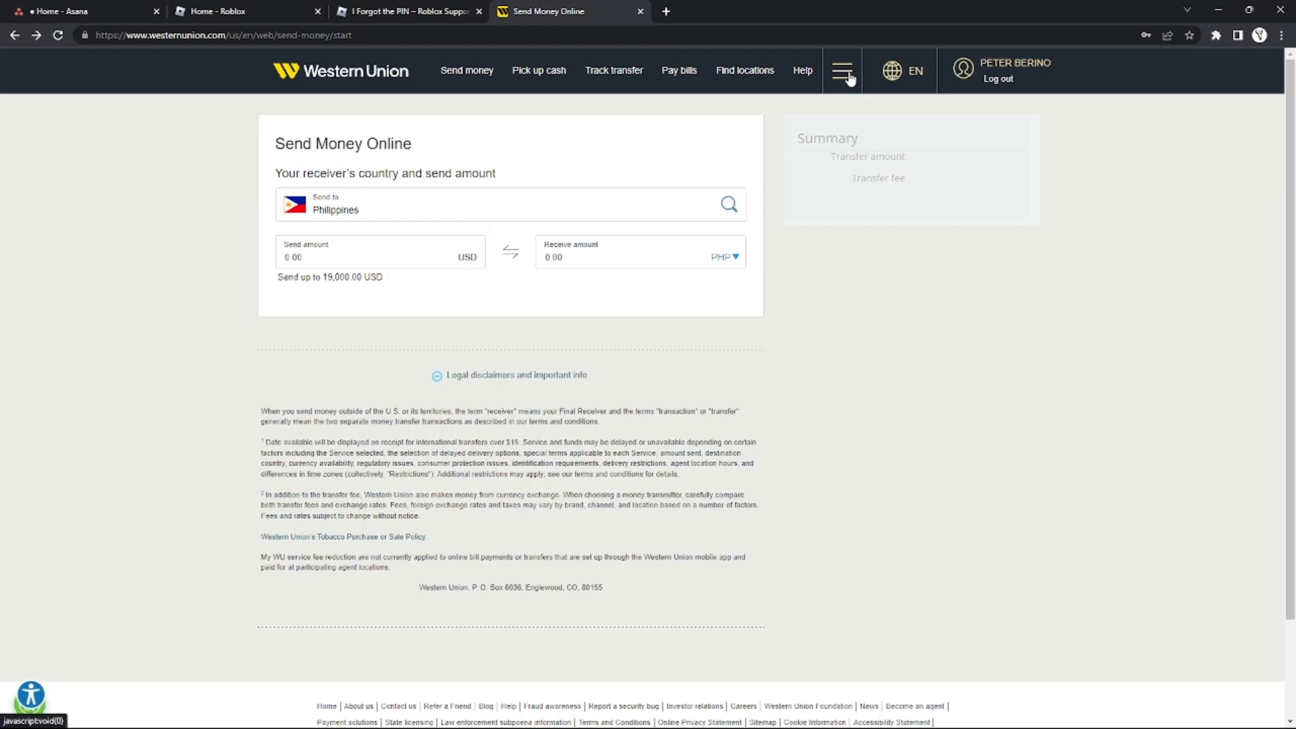
- Leave the send-money form and go to the account's History page via the header menu
left_click(842, 70)
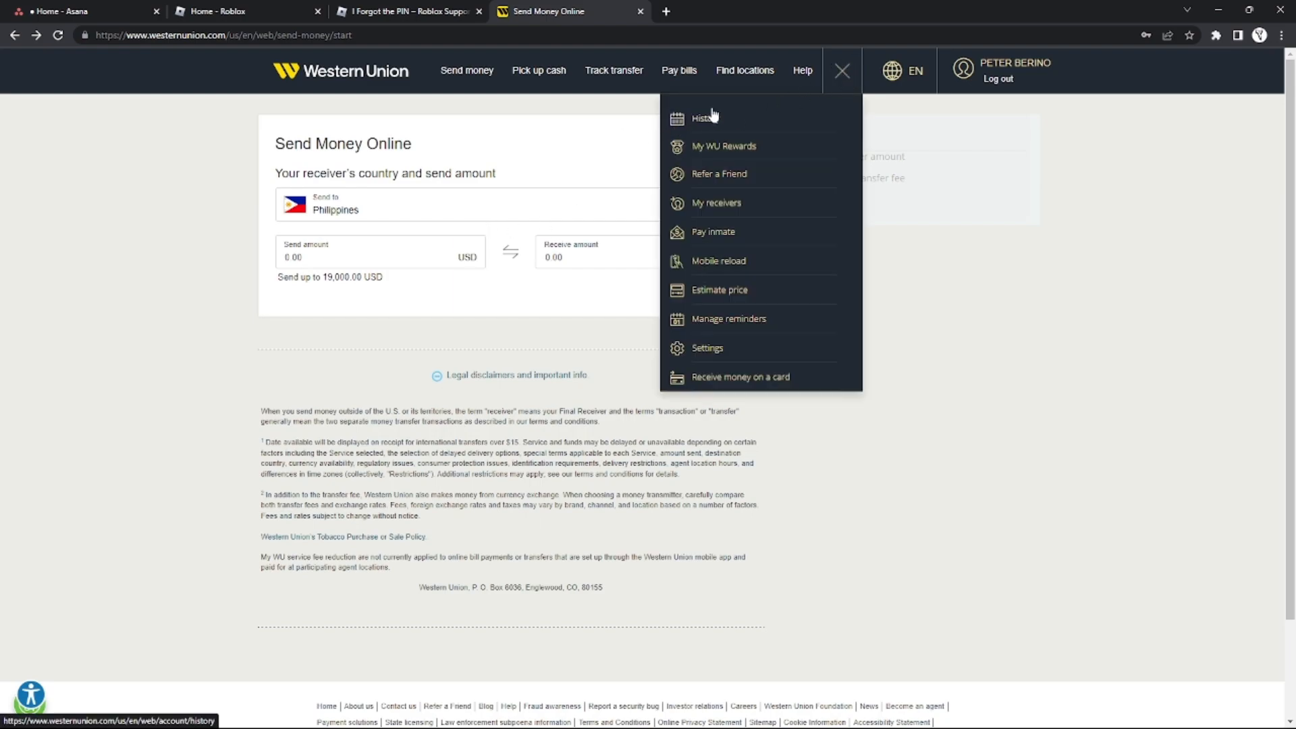
left_click(702, 119)
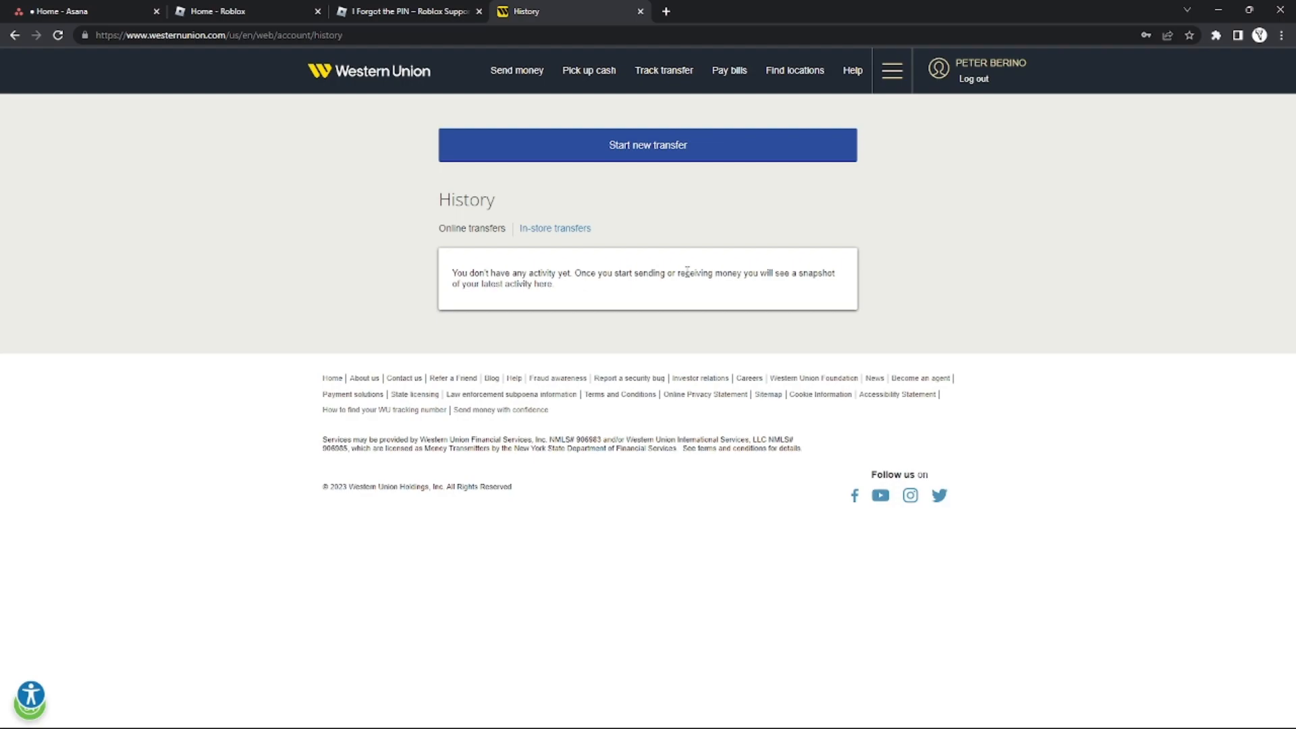
mouse_move(617, 256)
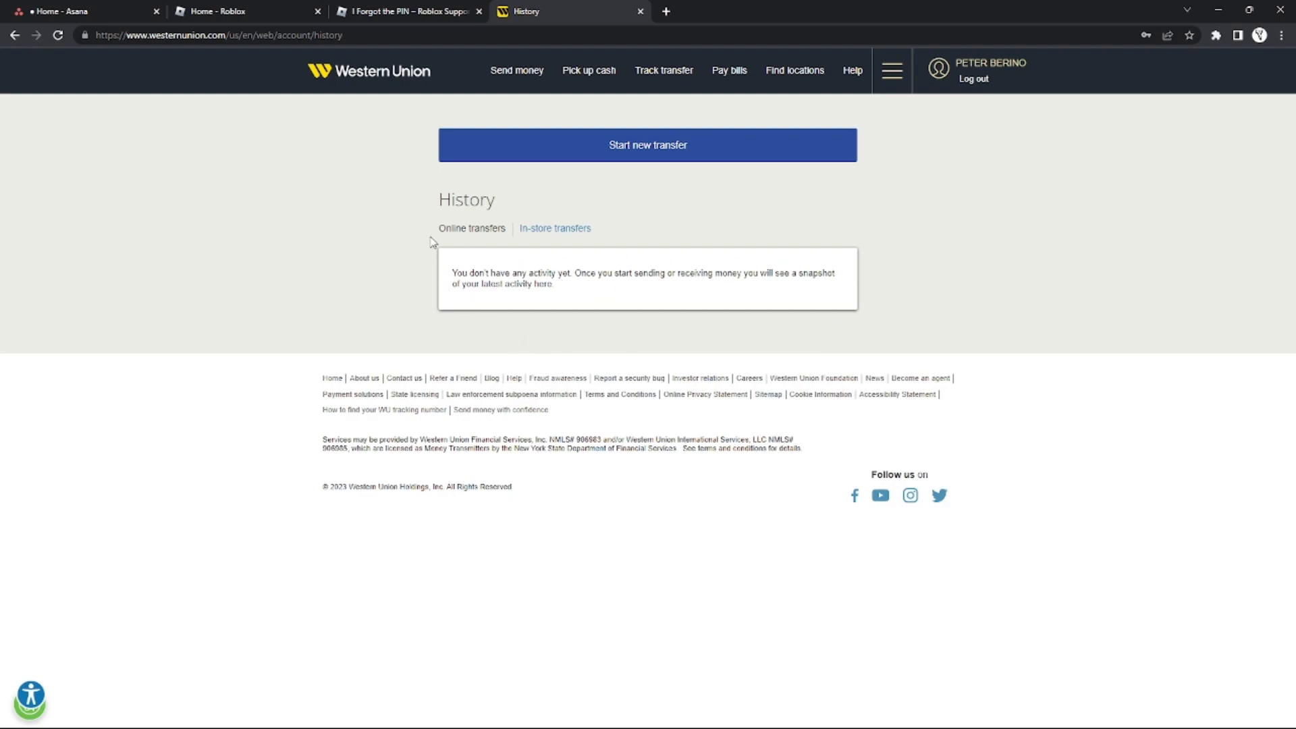
mouse_move(470, 260)
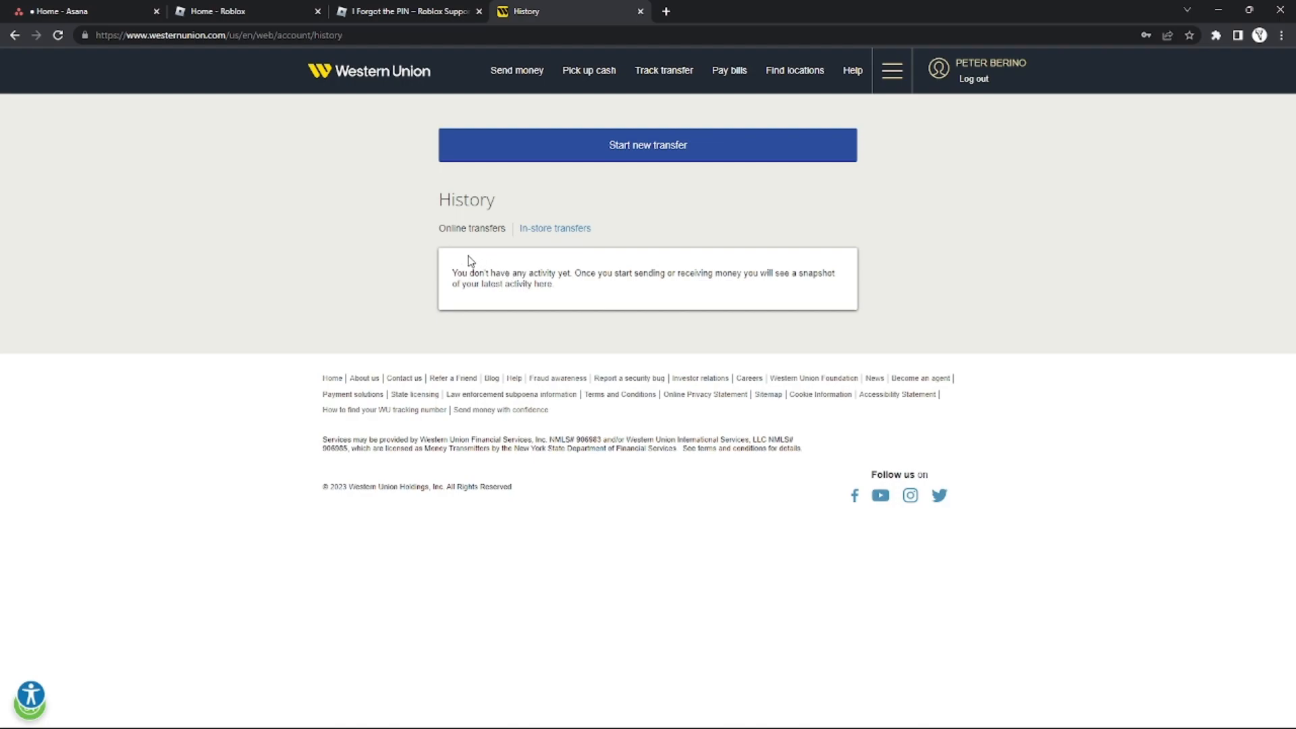
mouse_move(877, 277)
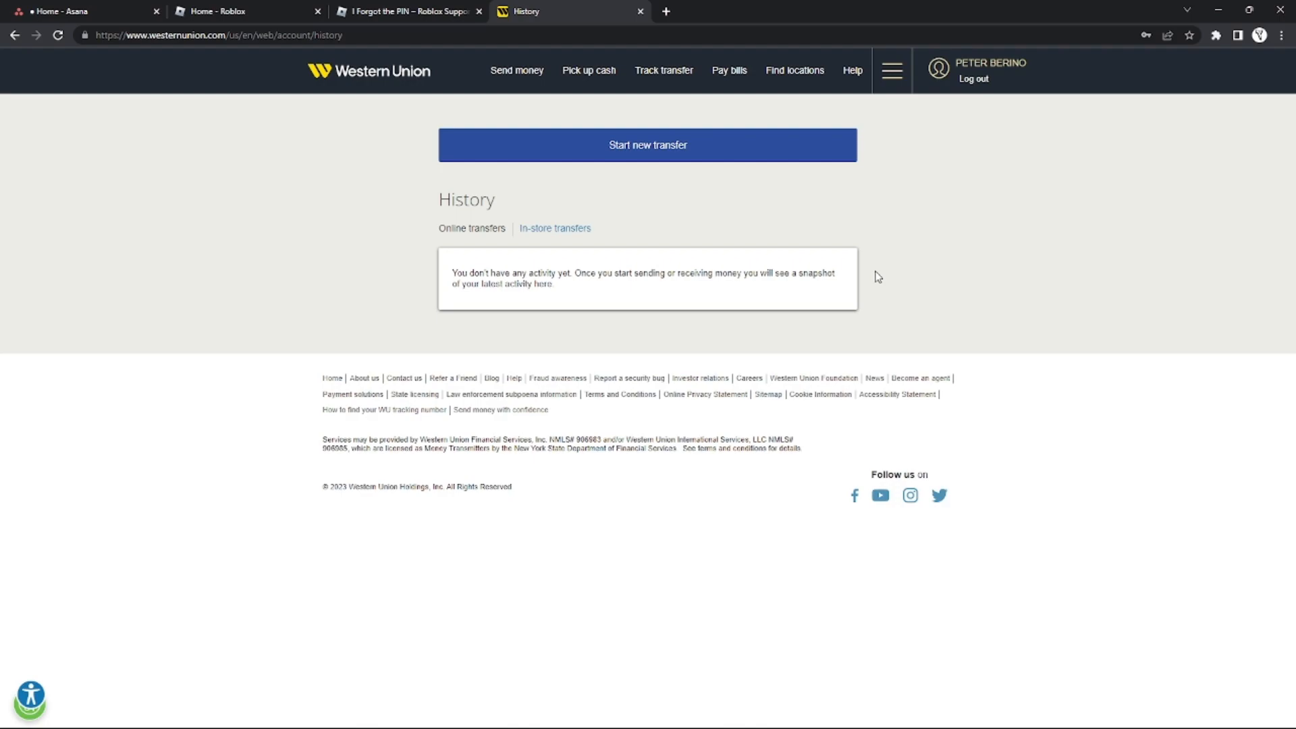
mouse_move(839, 328)
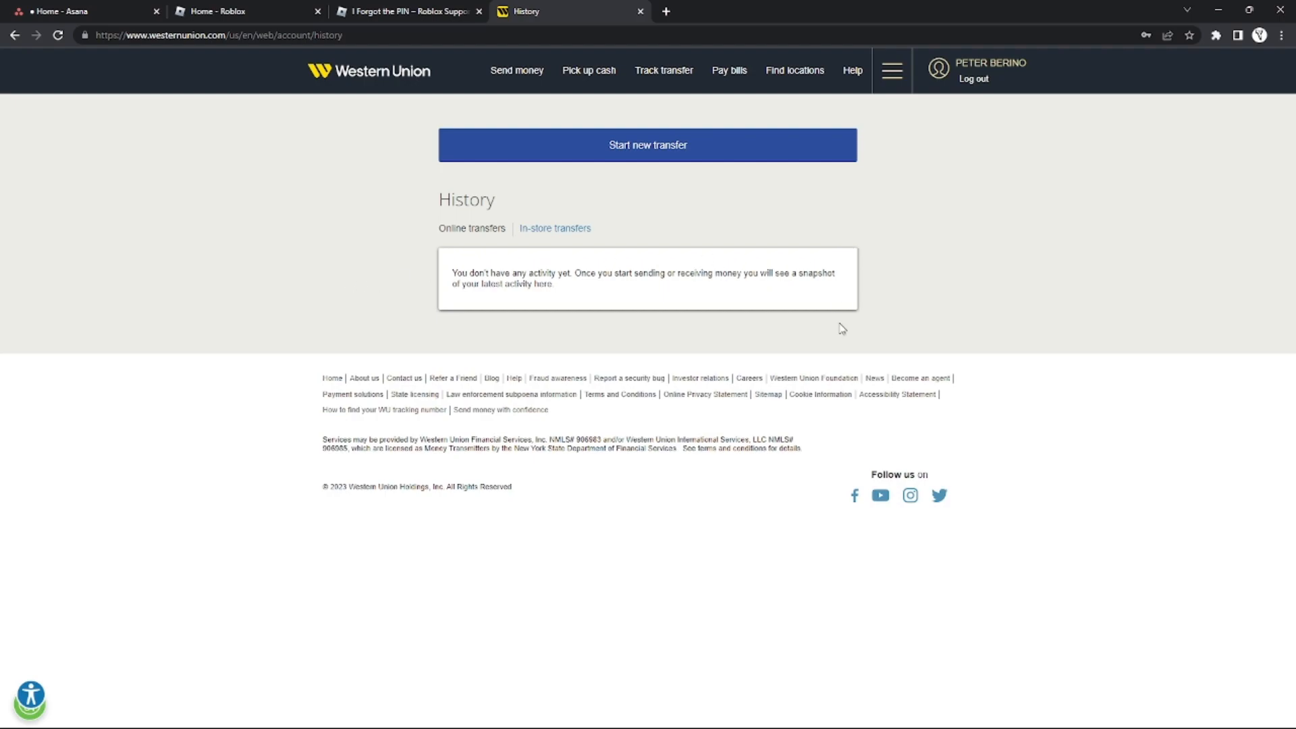
mouse_move(805, 266)
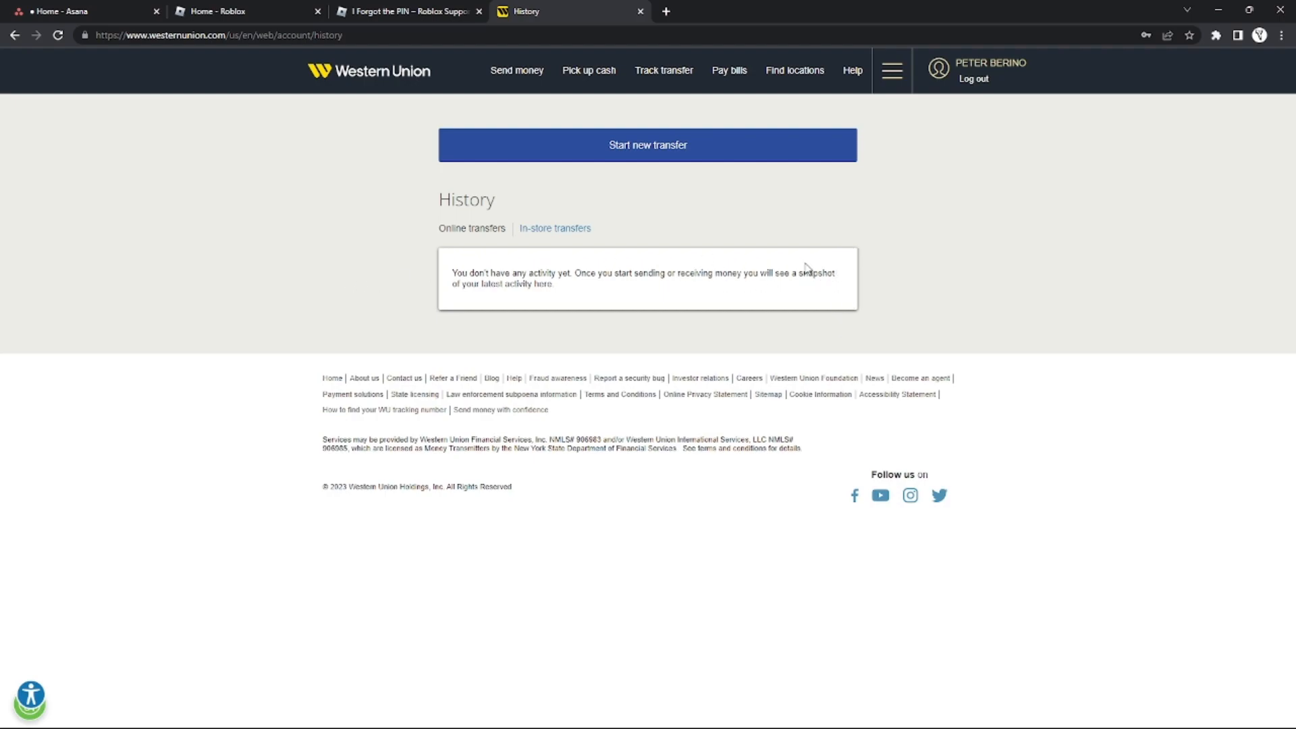
mouse_move(843, 286)
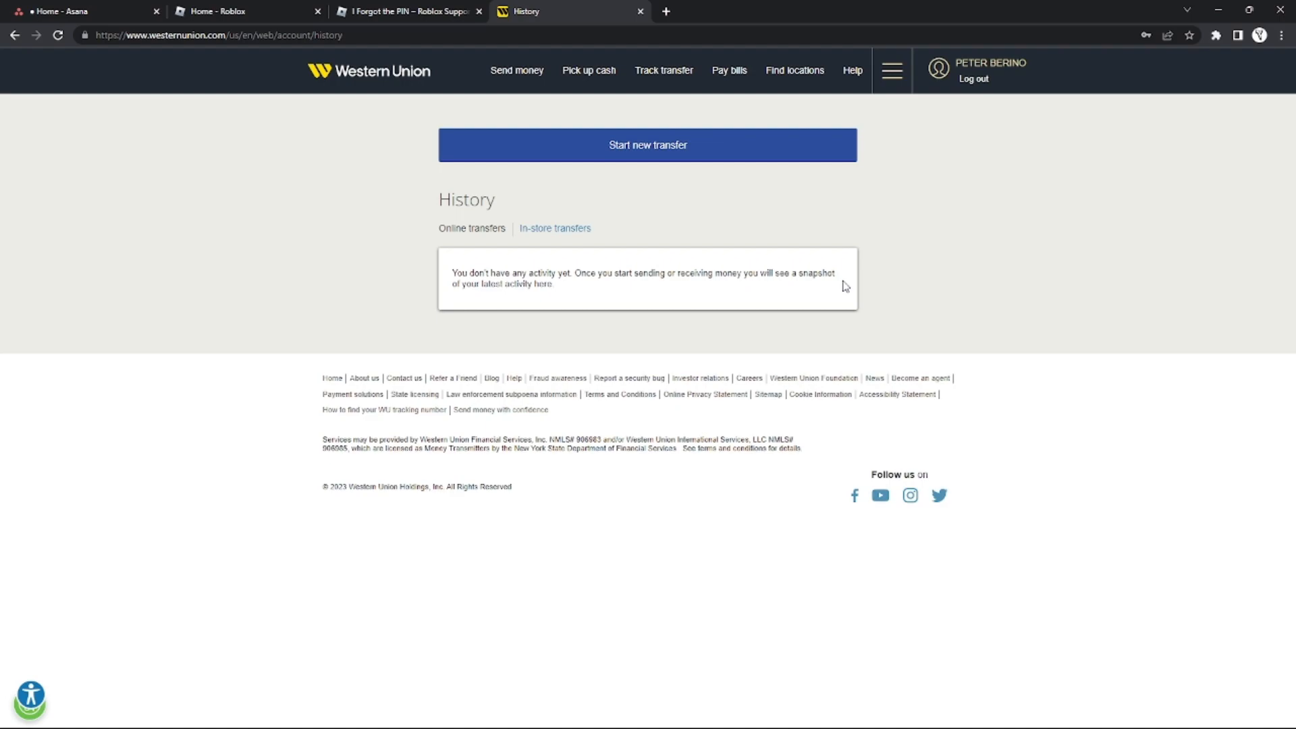
mouse_move(848, 302)
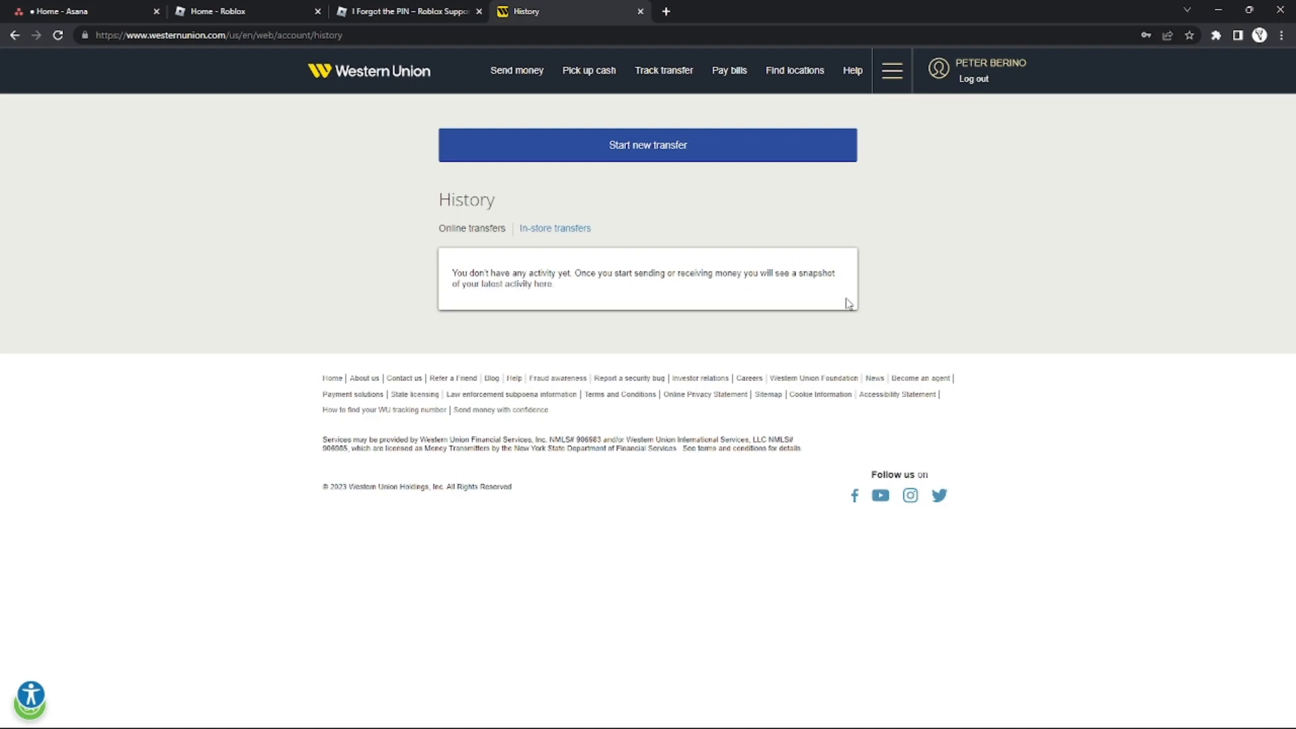
mouse_move(748, 276)
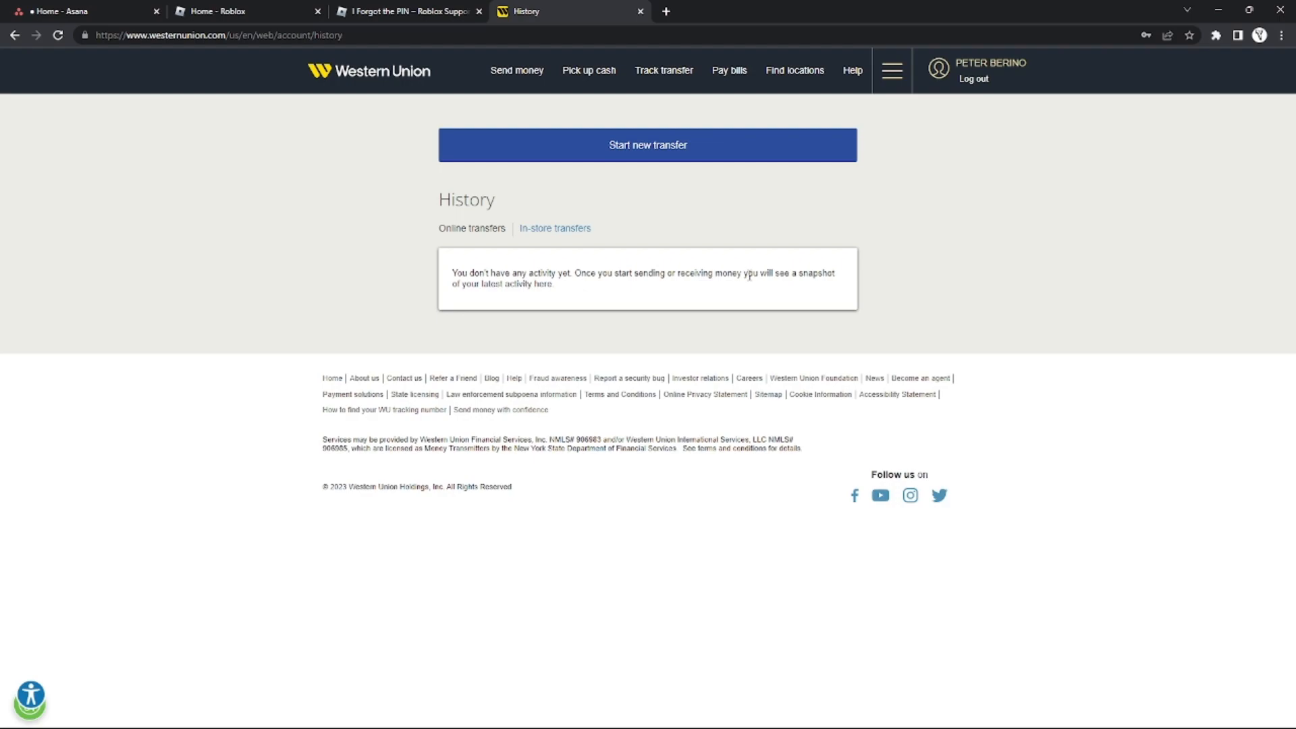
mouse_move(759, 300)
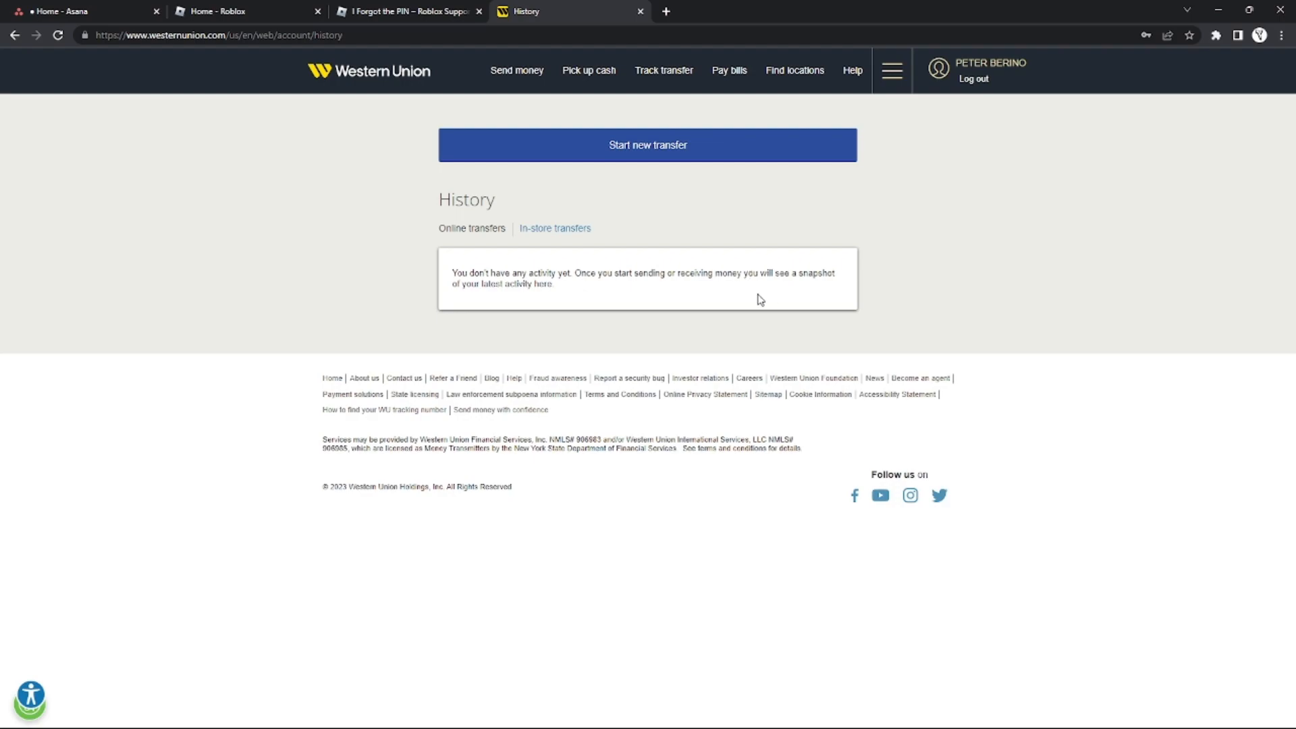
mouse_move(745, 274)
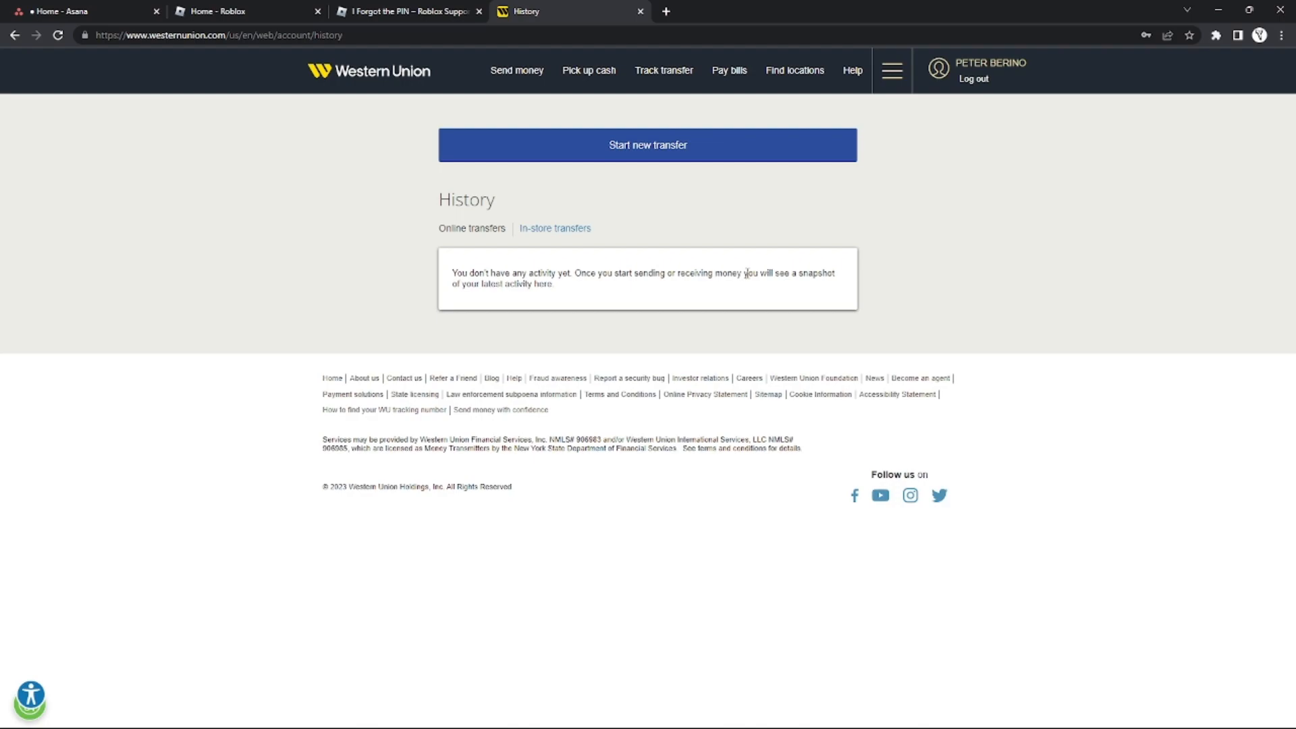
mouse_move(802, 316)
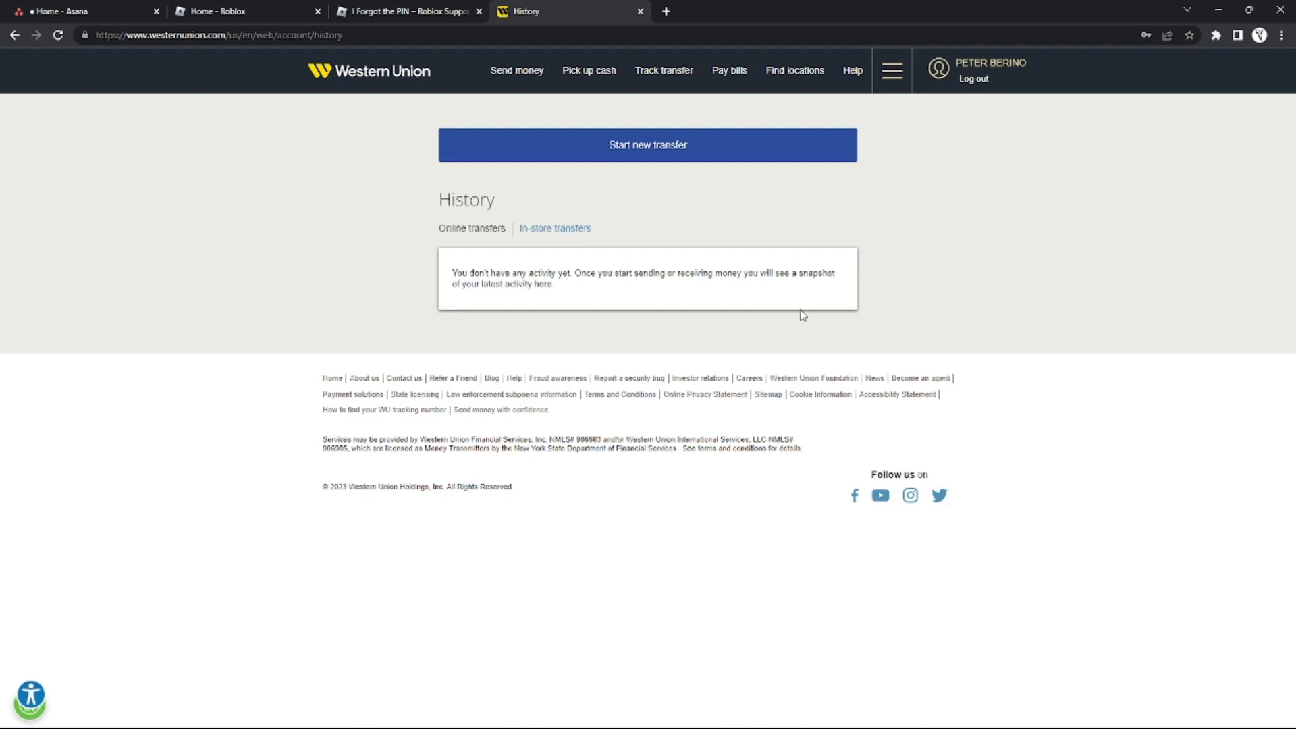
mouse_move(760, 298)
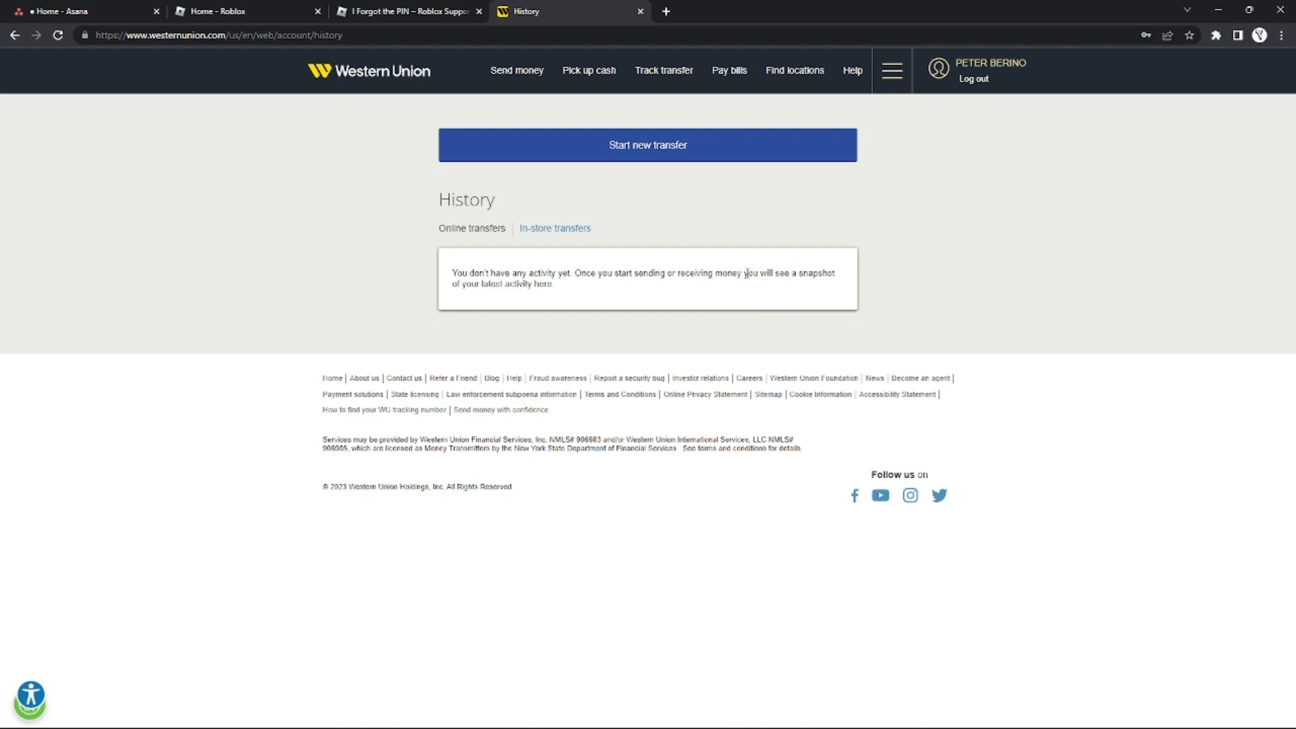
mouse_move(809, 316)
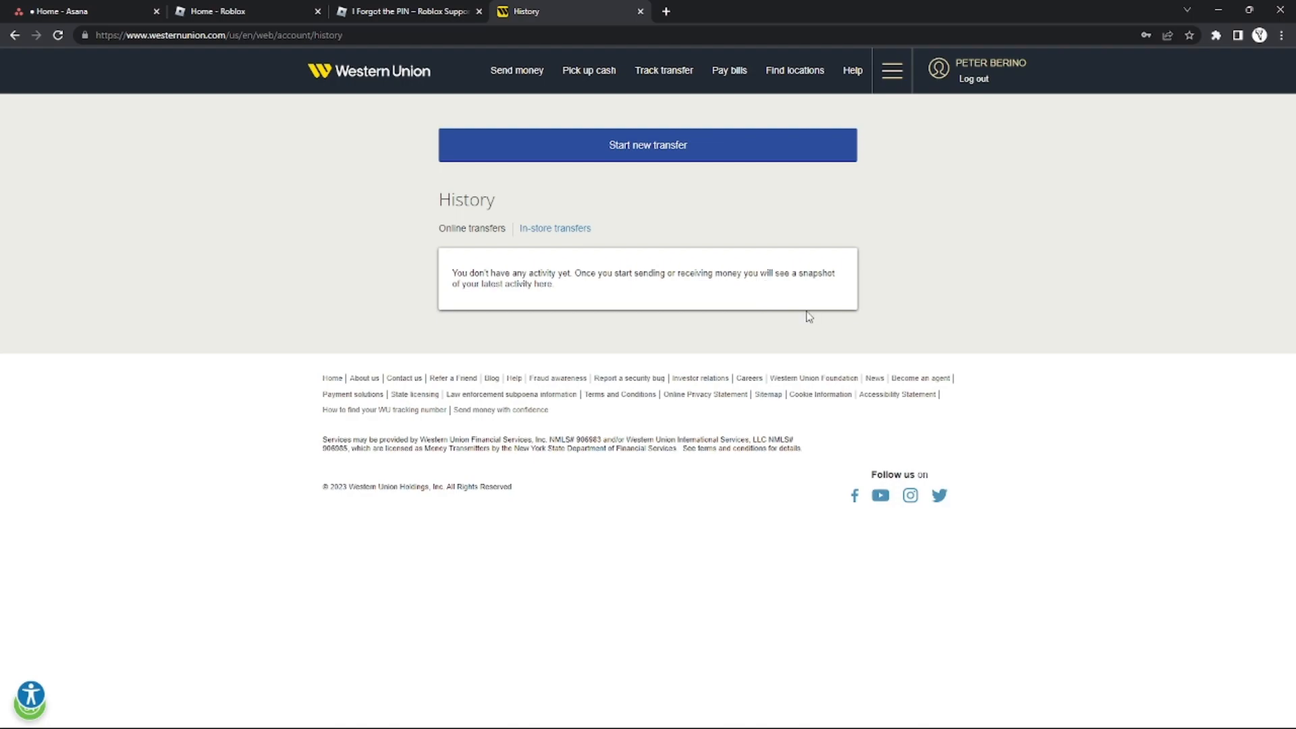
mouse_move(858, 438)
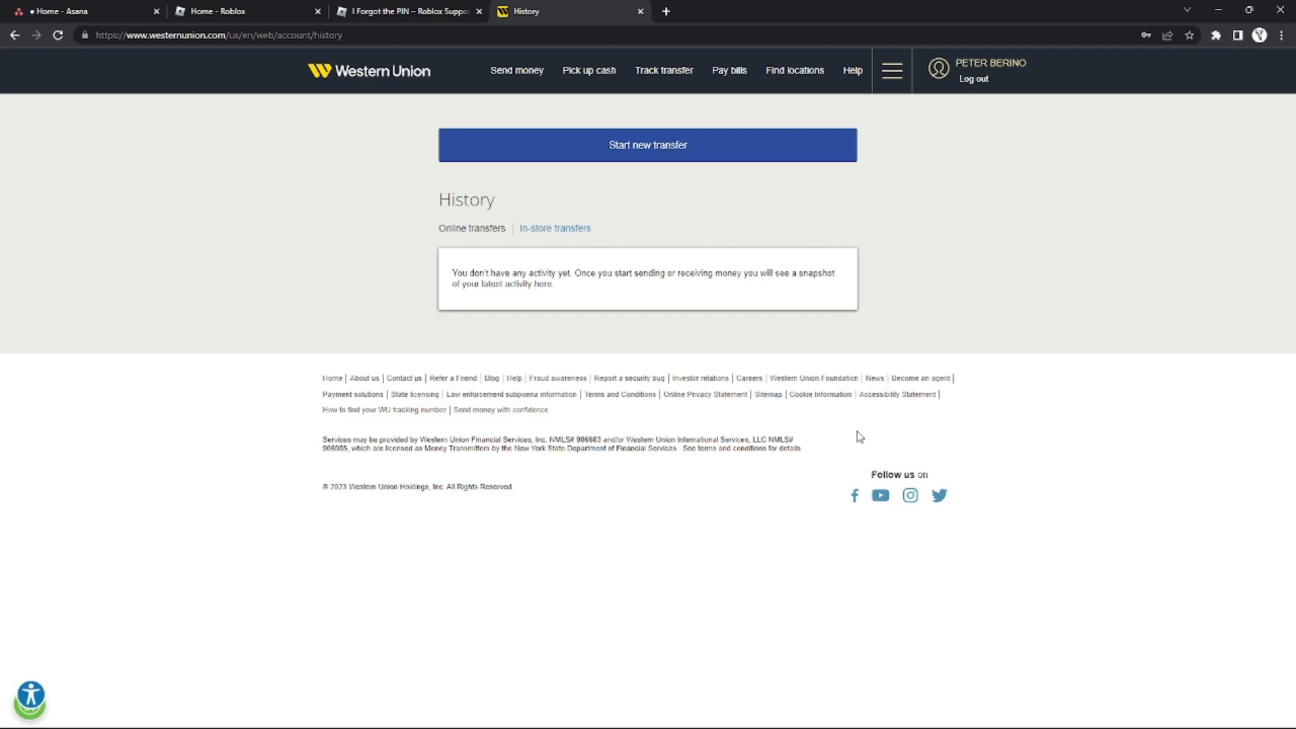